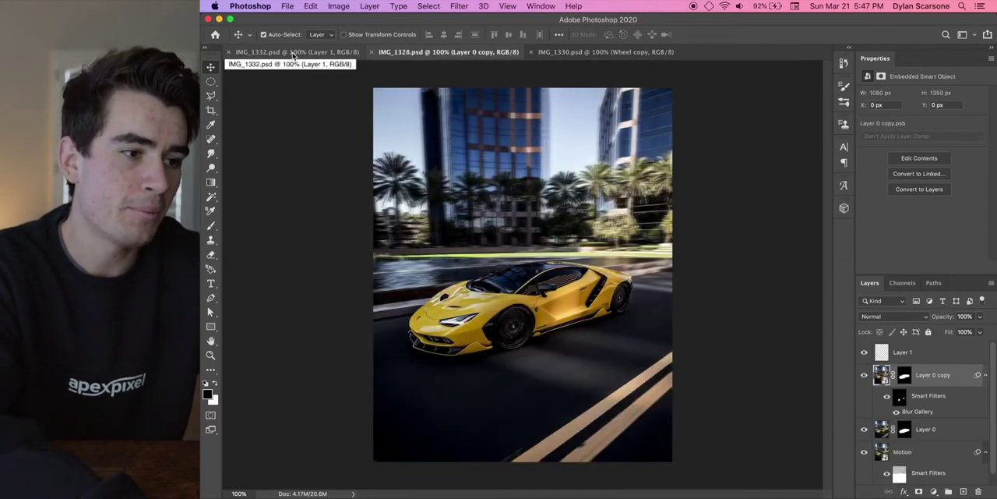
# Bring the IMG_1332.psd rear-view Lamborghini document with its blur layers to the front.
pyautogui.click(600, 53)
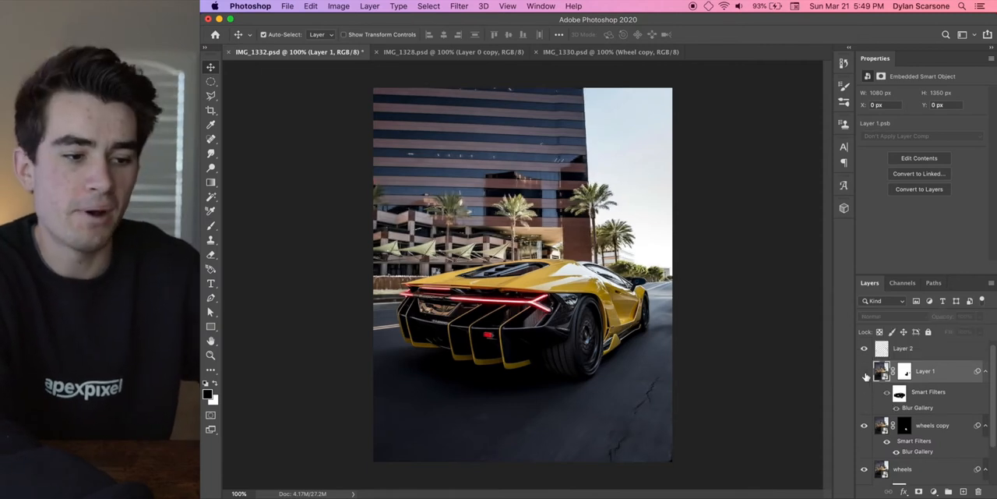
pyautogui.moveTo(864, 372)
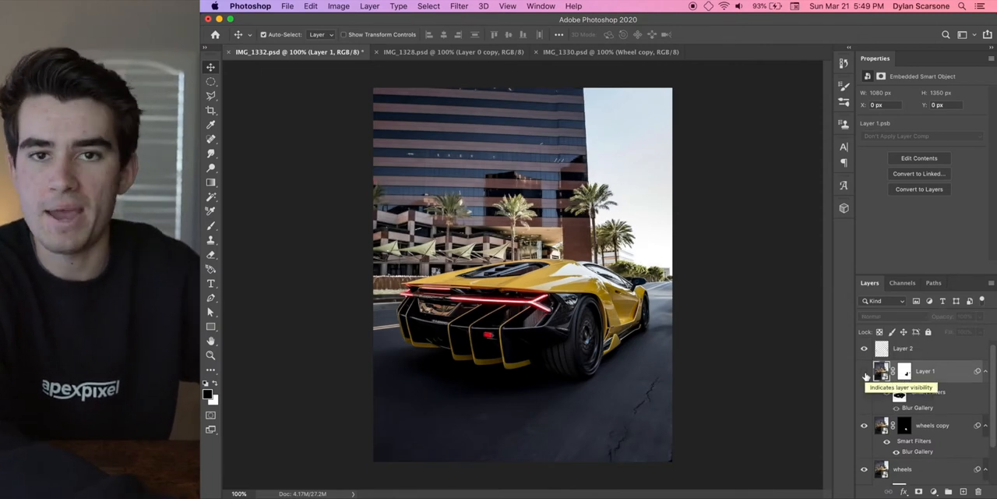